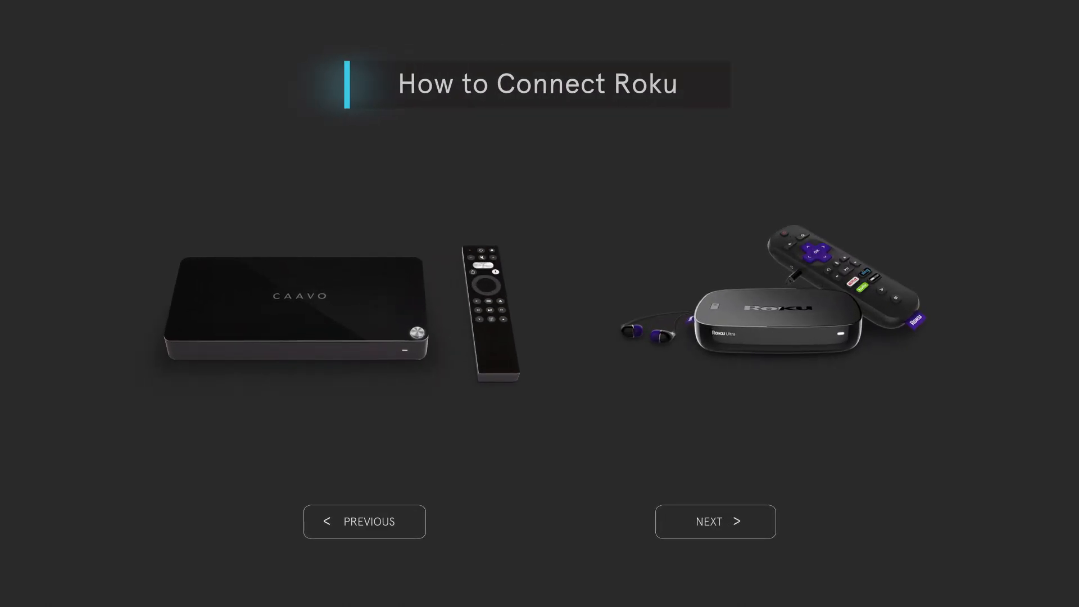
Step: Start the Roku walkthrough and advance past the 1-new-device count and identified-devices list
{"action": "left_click", "coordinate": [715, 521]}
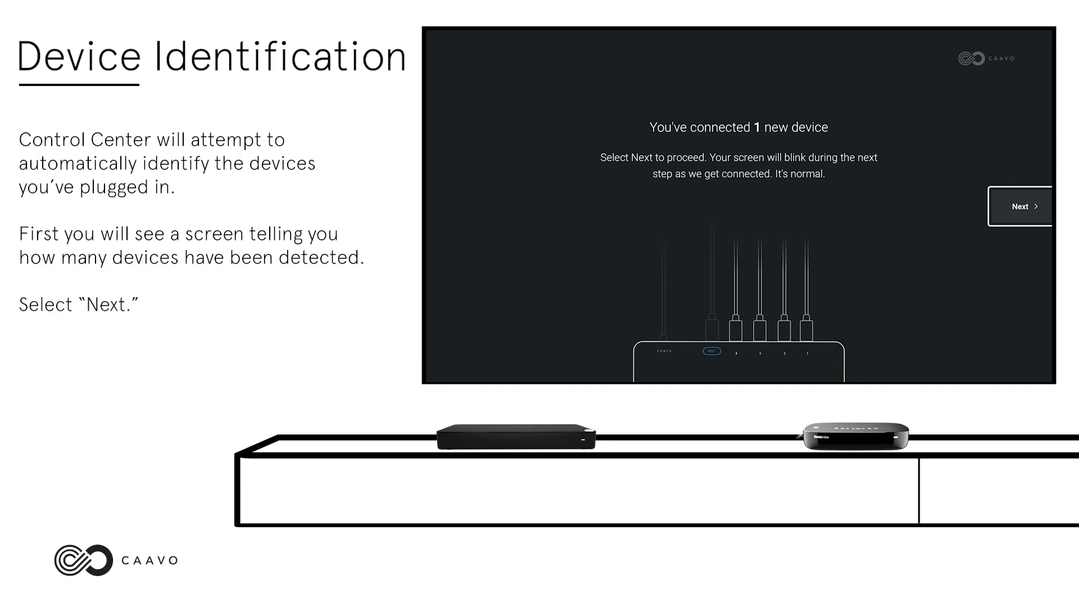
{"action": "left_click", "coordinate": [1020, 206]}
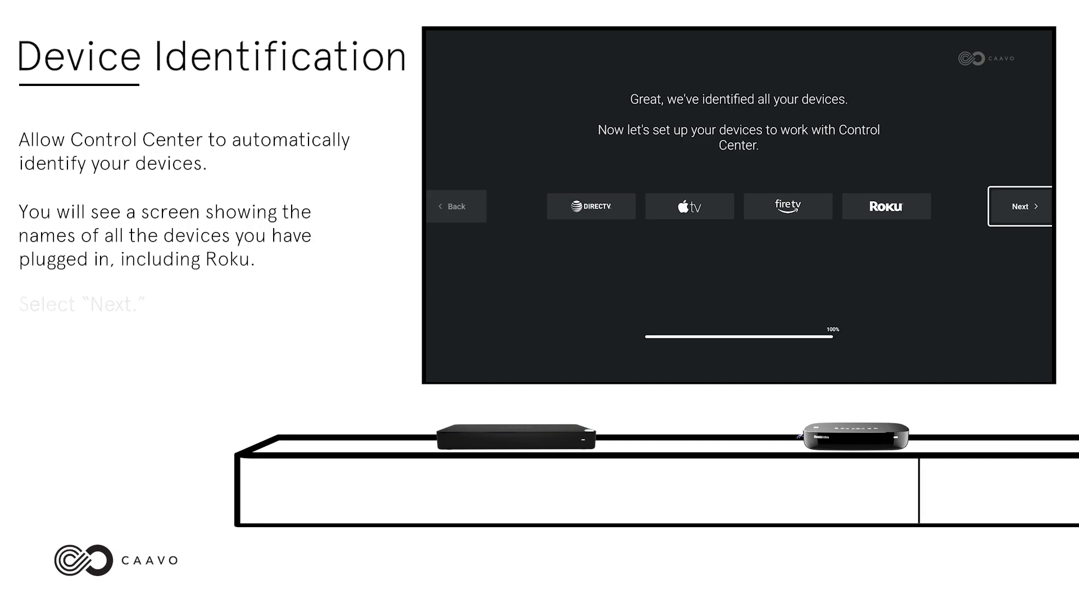
{"action": "left_click", "coordinate": [1020, 206]}
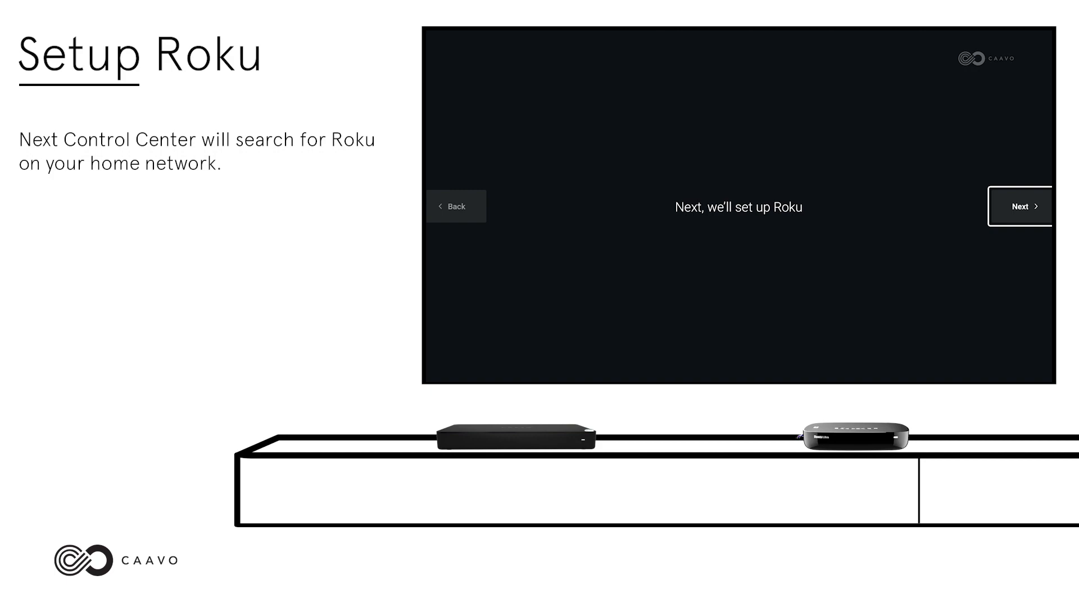
Step: Advance from the Setup Roku slide so Control Center searches the home network
{"action": "left_click", "coordinate": [1020, 206]}
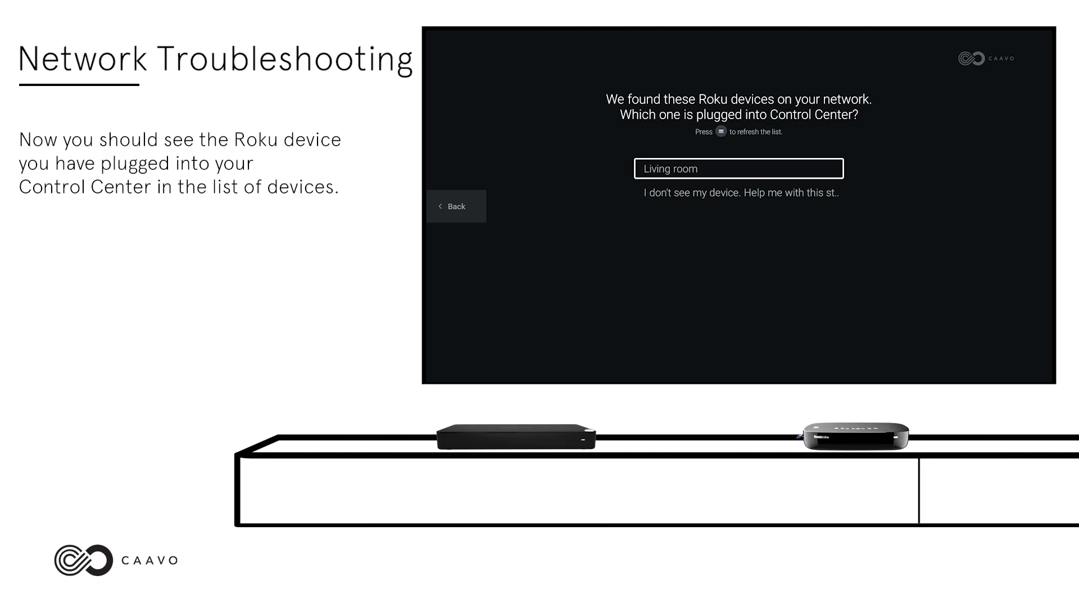
Step: Pick the Living room Roku and continue past the Roku-added confirmation
{"action": "left_click", "coordinate": [737, 169]}
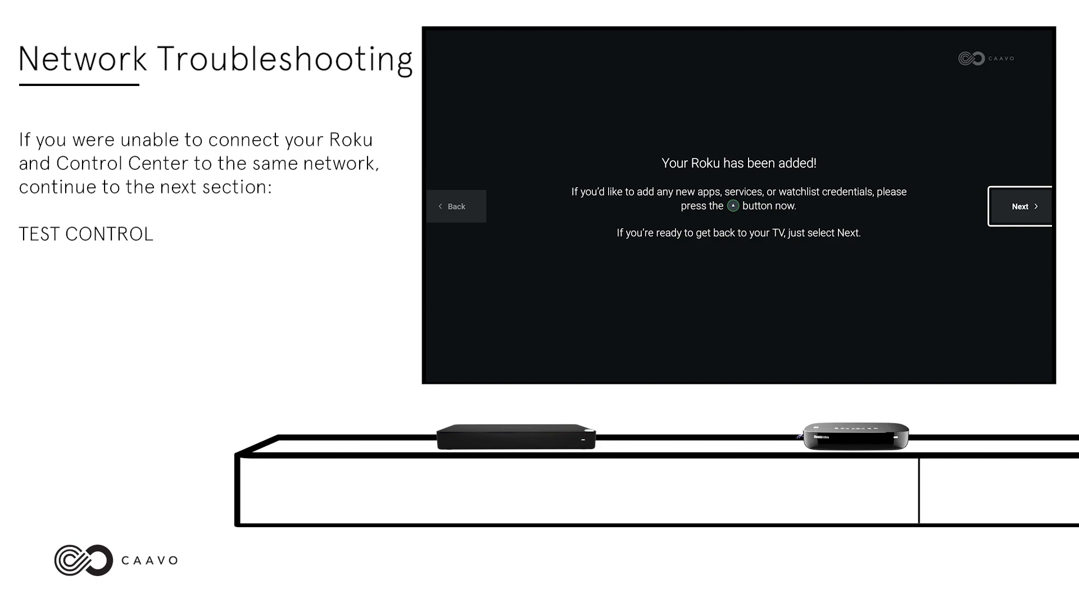
{"action": "left_click", "coordinate": [1019, 206]}
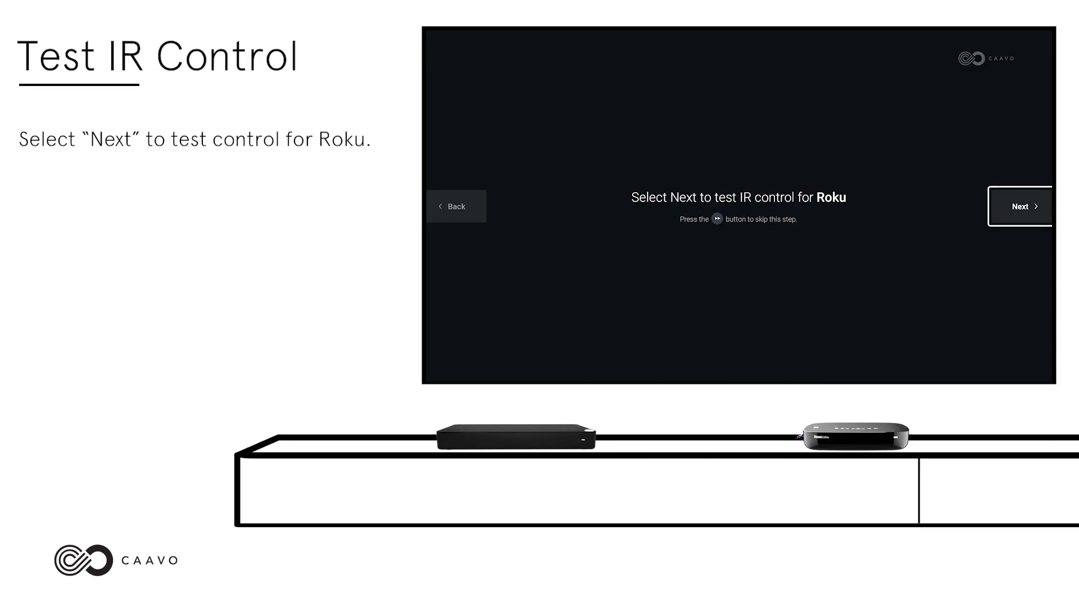
Step: Run the Roku IR control test and confirm with Yes that the remote works
{"action": "left_click", "coordinate": [1021, 207]}
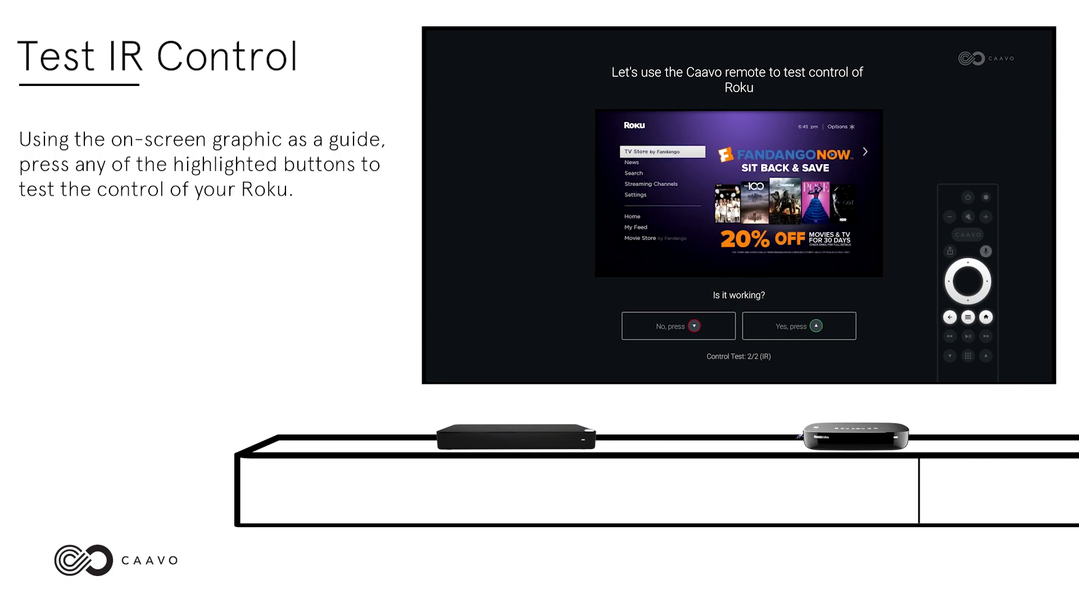
{"action": "left_click", "coordinate": [797, 325]}
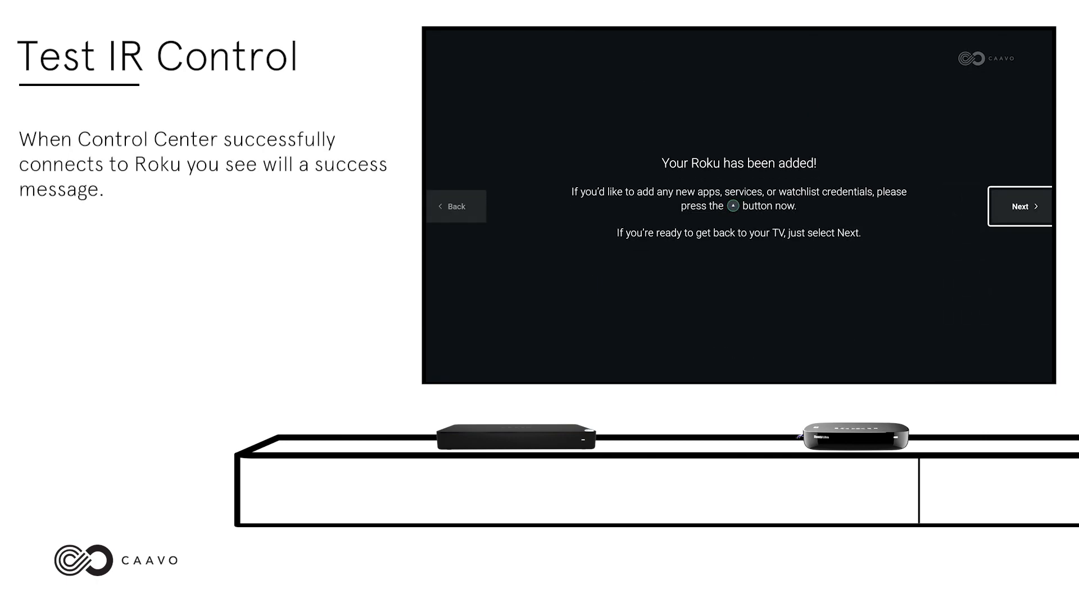